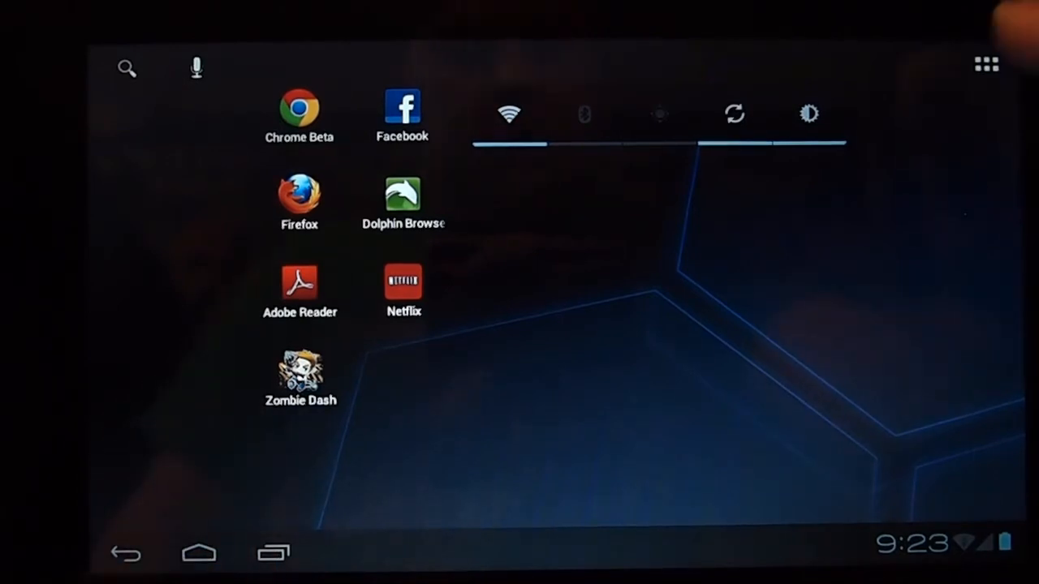
- Gather the Chrome Beta, Firefox and Dolphin shortcuts into a folder named Browsers
{"action": "left_click", "coordinate": [985, 65]}
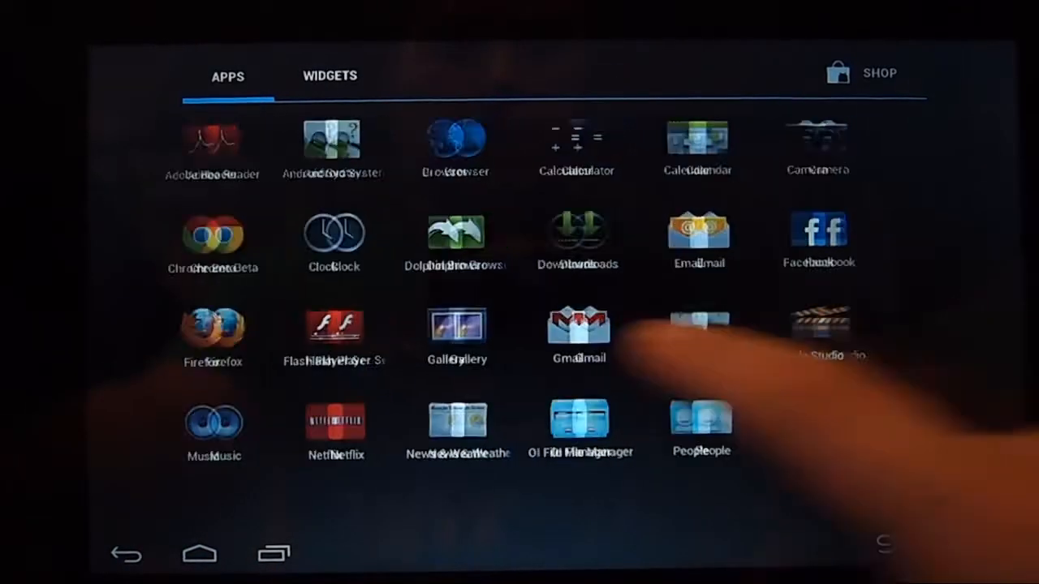
{"action": "left_click", "coordinate": [327, 74]}
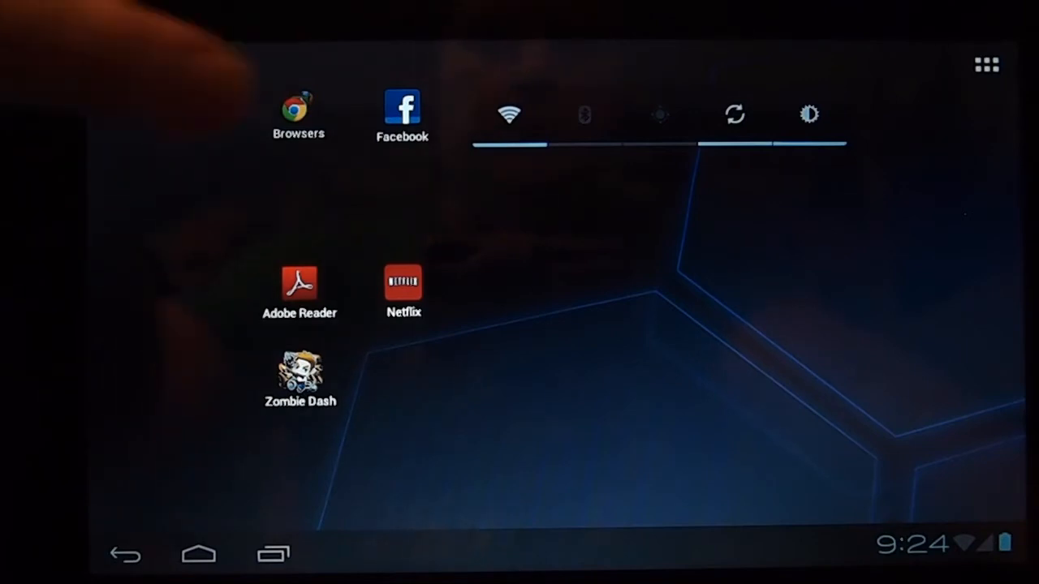
{"action": "left_click", "coordinate": [299, 110]}
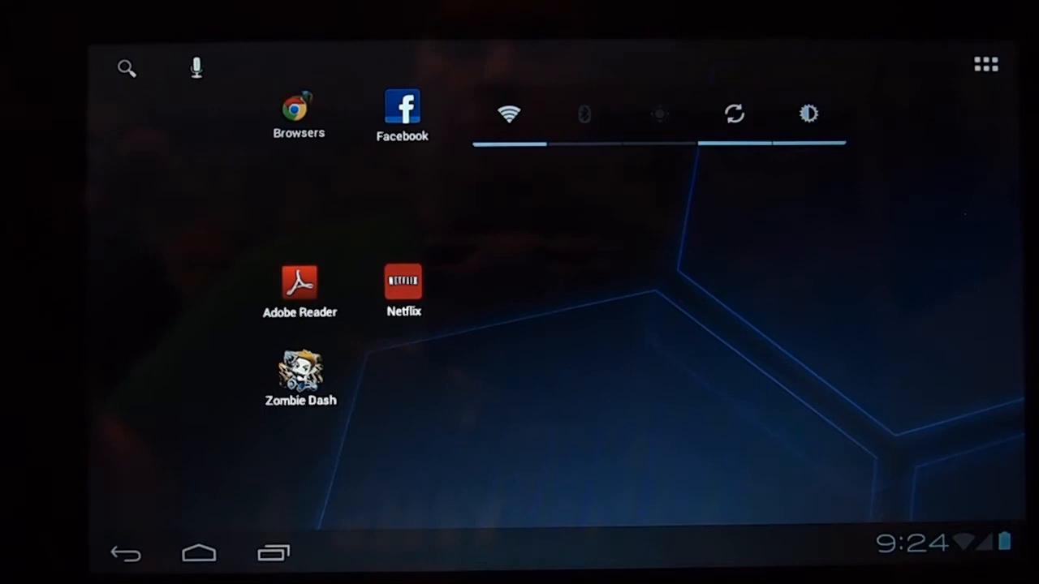
{"action": "left_click", "coordinate": [299, 110]}
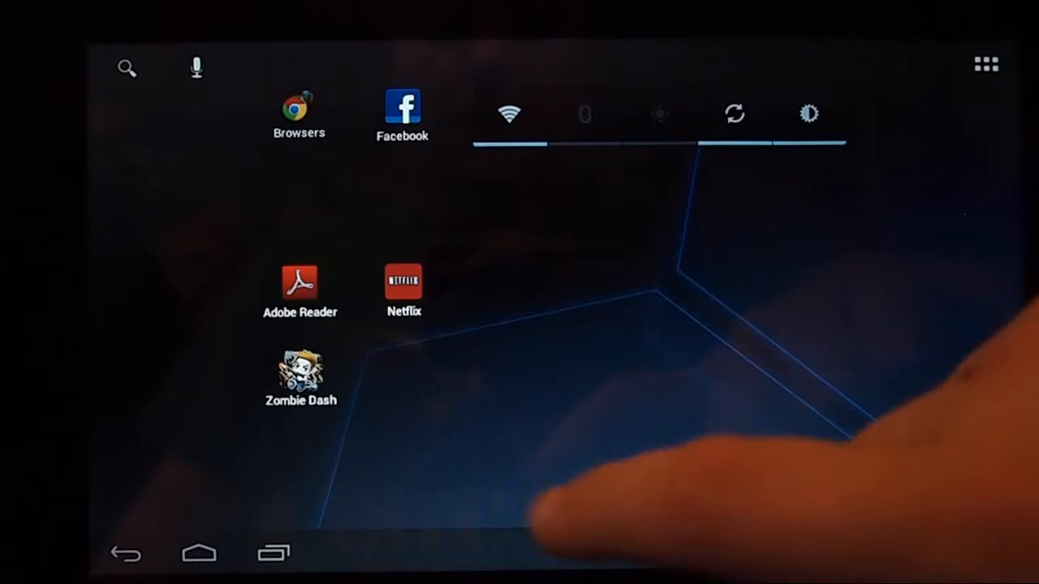
{"action": "left_click", "coordinate": [403, 279]}
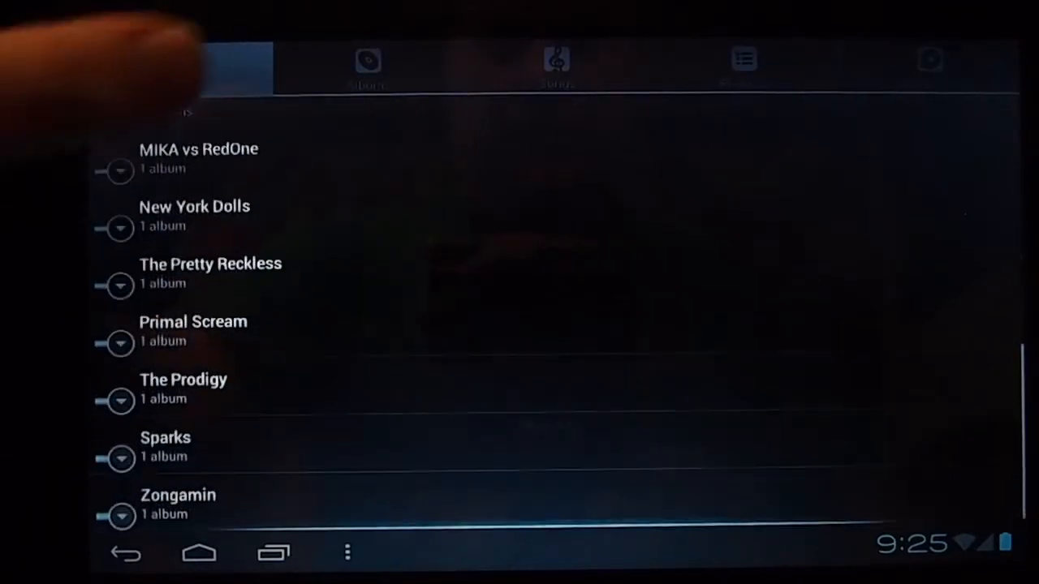
- View the Albums list (Death Magnetic, Tron Legacy) in Music, then return home
{"action": "left_click", "coordinate": [367, 66]}
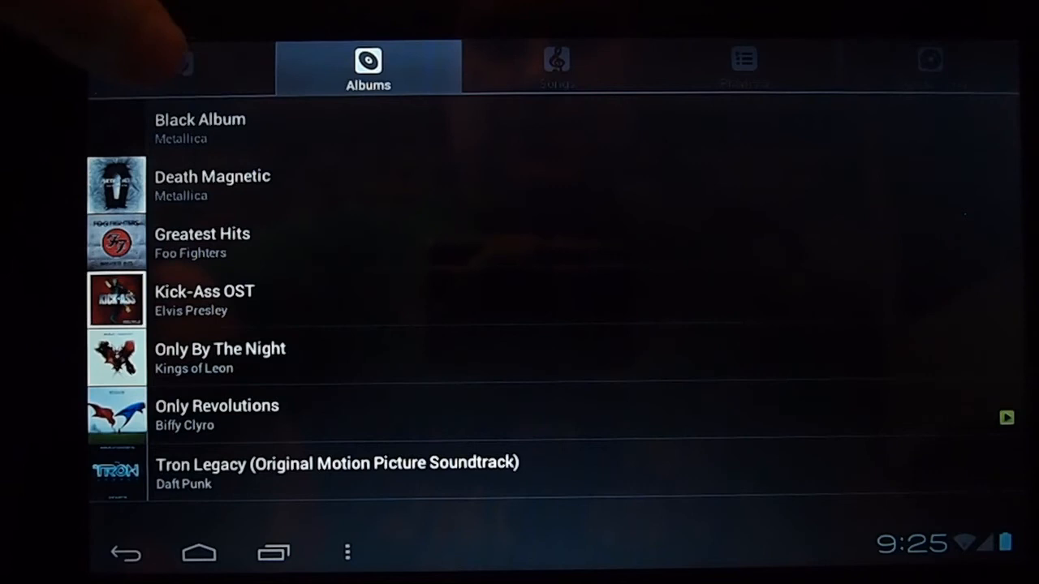
{"action": "left_click", "coordinate": [178, 67]}
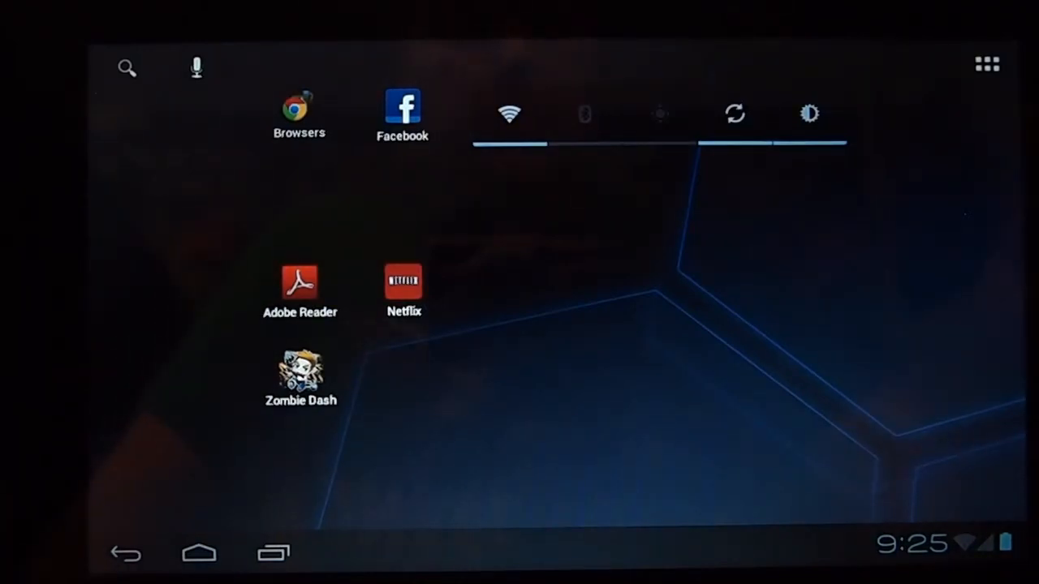
- Show the all-apps list and bring up the Tablet options menu with Power off, Reboot, Screenshot
{"action": "left_click", "coordinate": [987, 65]}
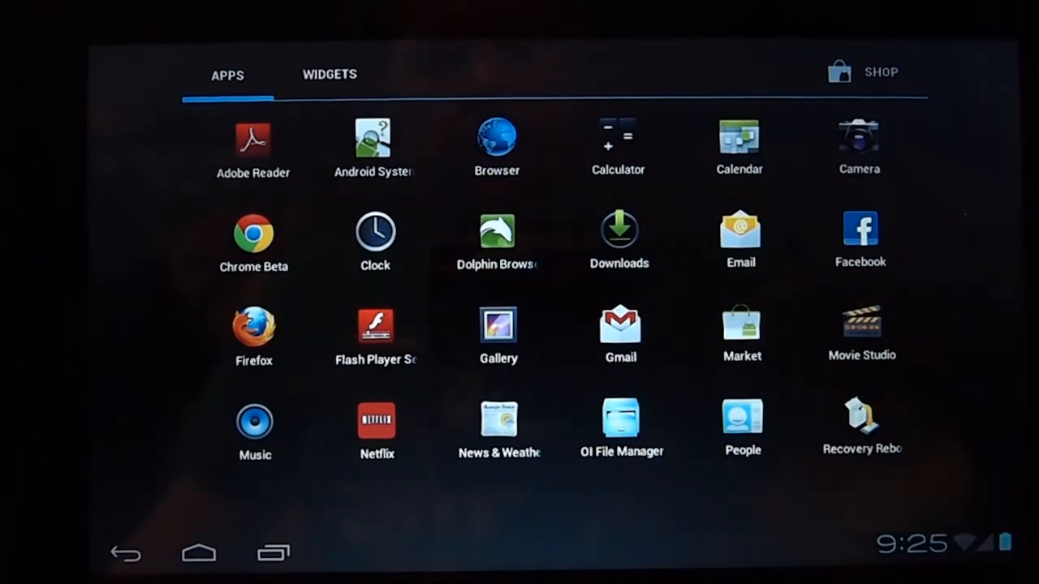
{"action": "left_click", "coordinate": [198, 552]}
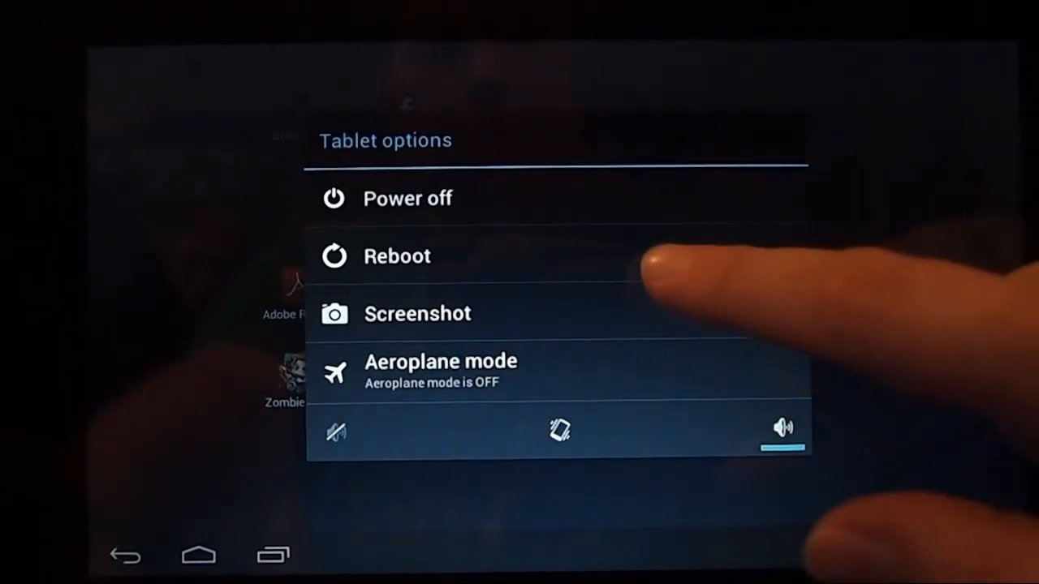
{"action": "left_click", "coordinate": [396, 256]}
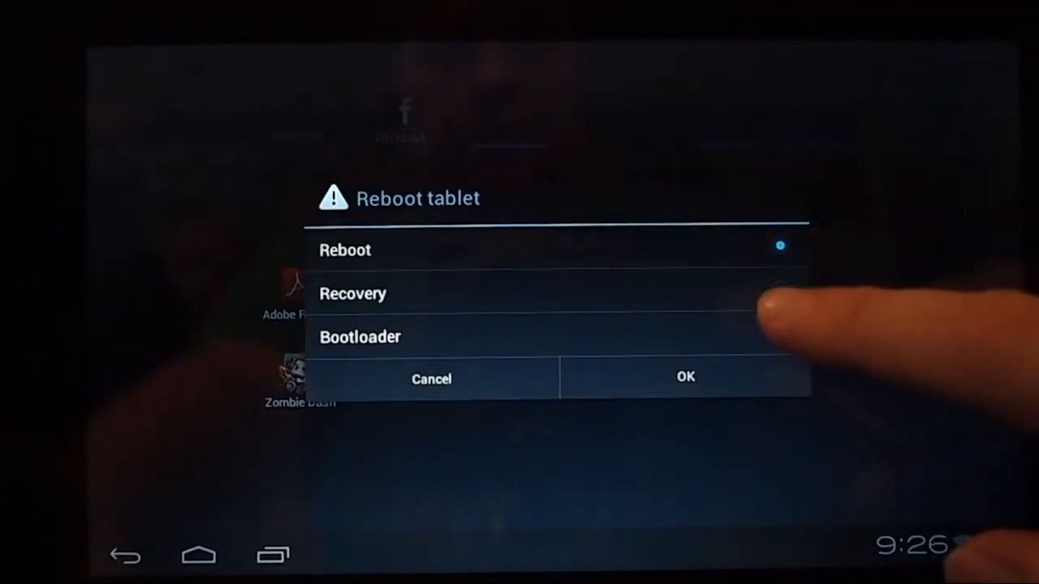
{"action": "left_click", "coordinate": [779, 289]}
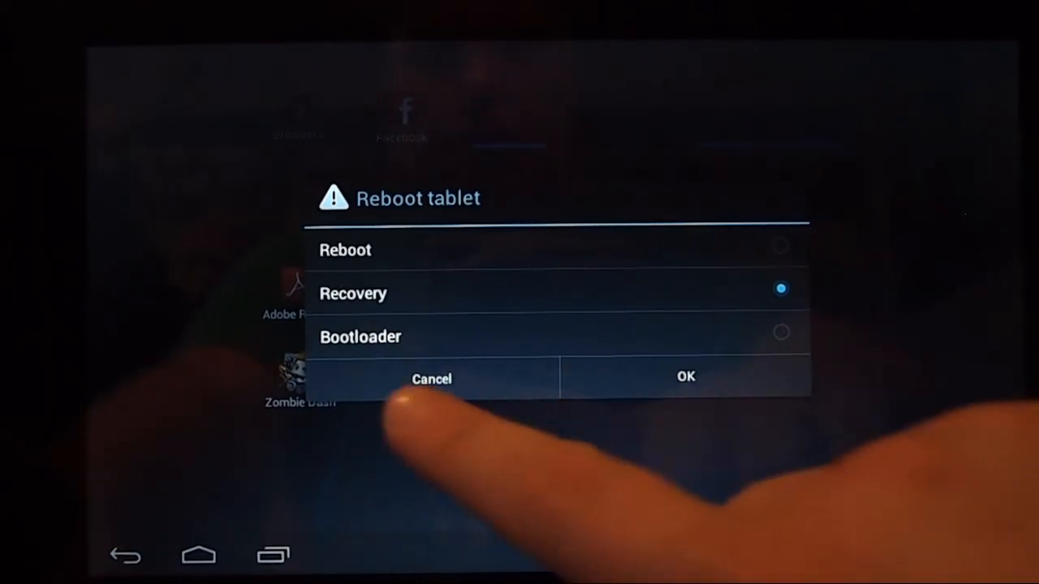
{"action": "left_click", "coordinate": [432, 378]}
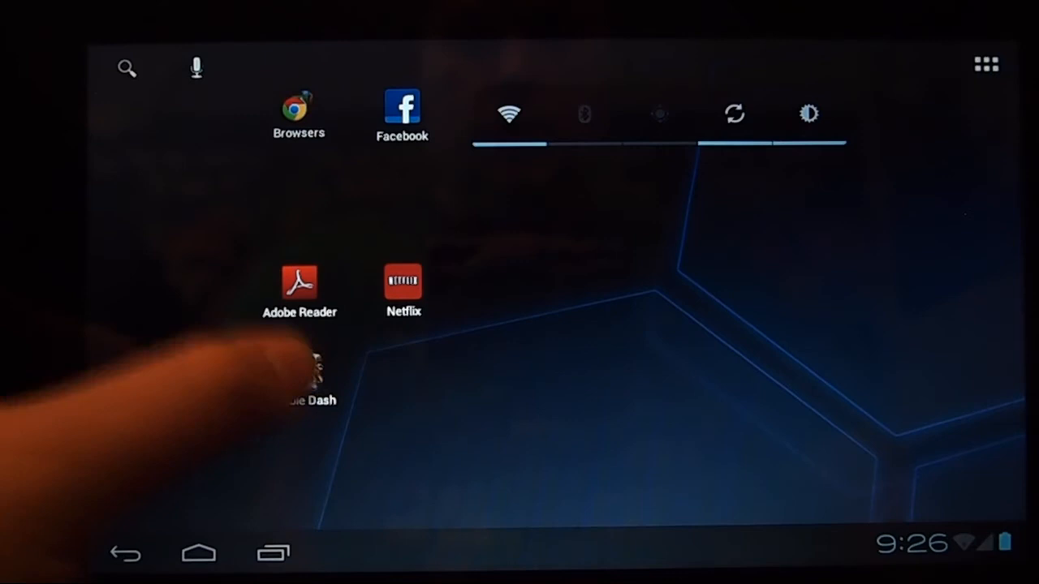
- Launch Zombie Dash, play a run reaching 518 m, and exit to the app list
{"action": "left_click", "coordinate": [306, 373]}
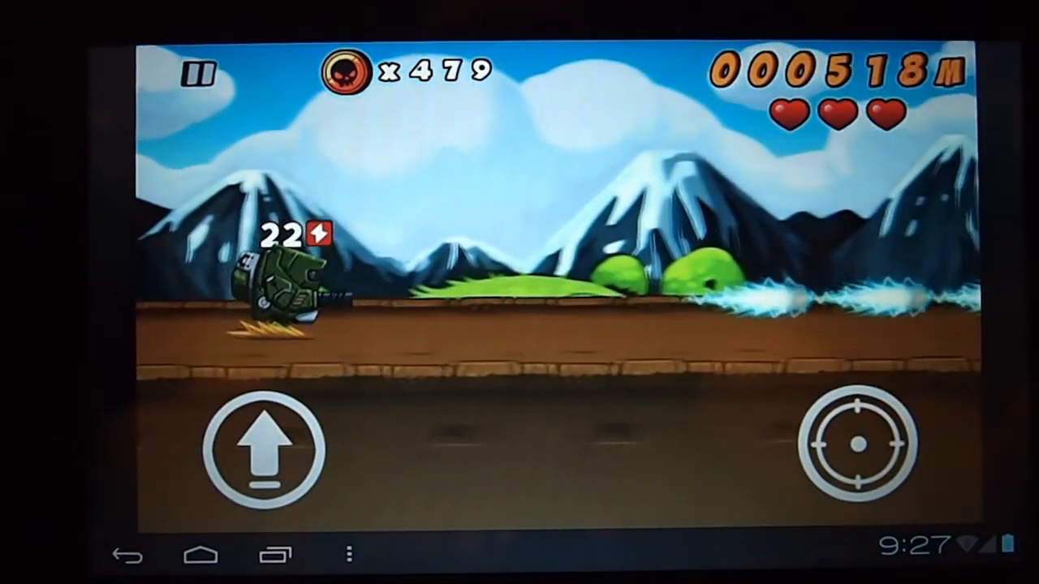
{"action": "left_click", "coordinate": [202, 555]}
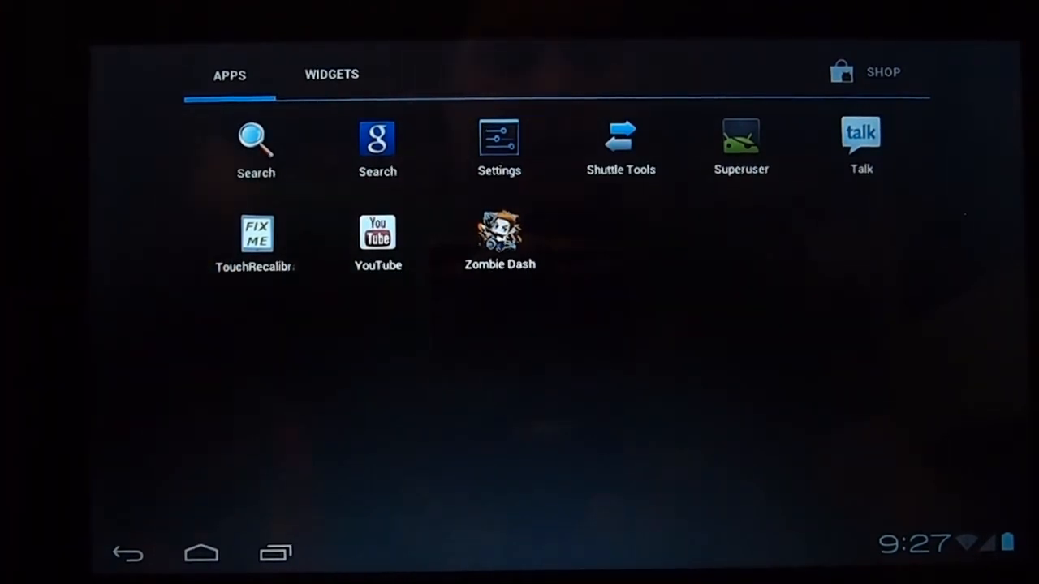
- Launch TouchRecalibrate from the second apps page and accept its warning
{"action": "left_click", "coordinate": [620, 138]}
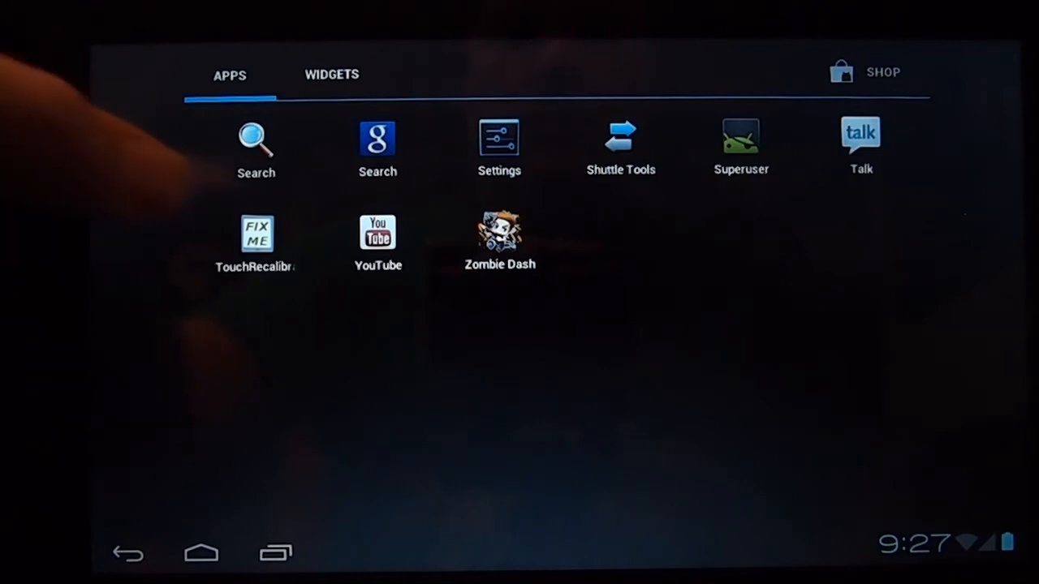
{"action": "left_click", "coordinate": [257, 234]}
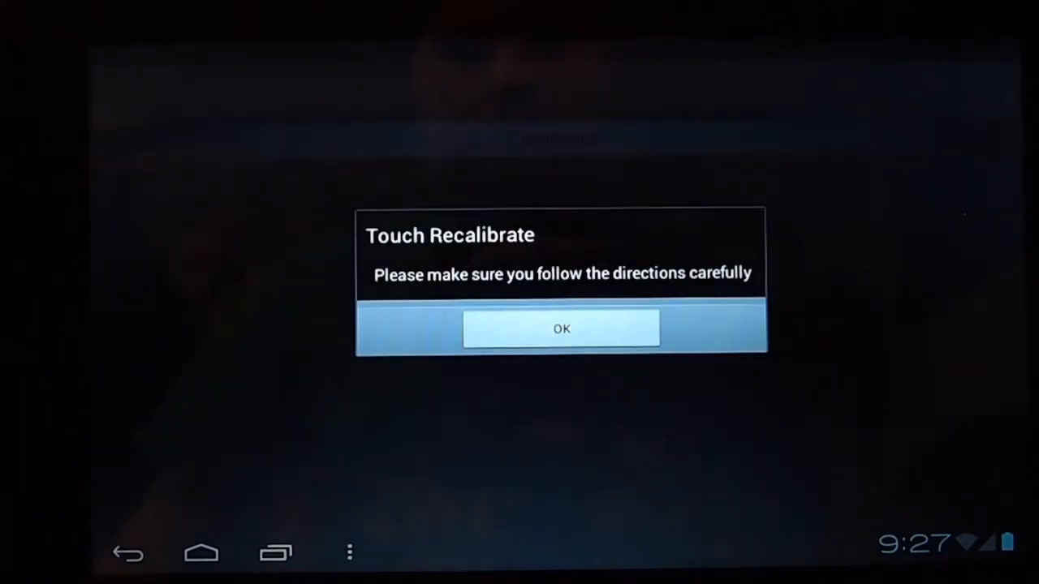
{"action": "left_click", "coordinate": [561, 328]}
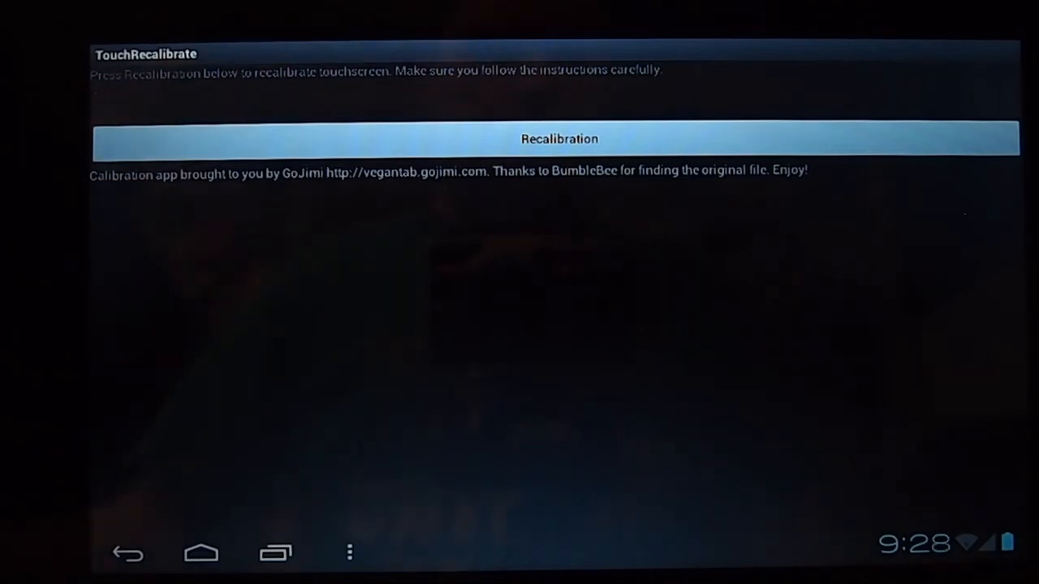
- Leave the recalibration screen and return to the home screen
{"action": "left_click", "coordinate": [202, 552]}
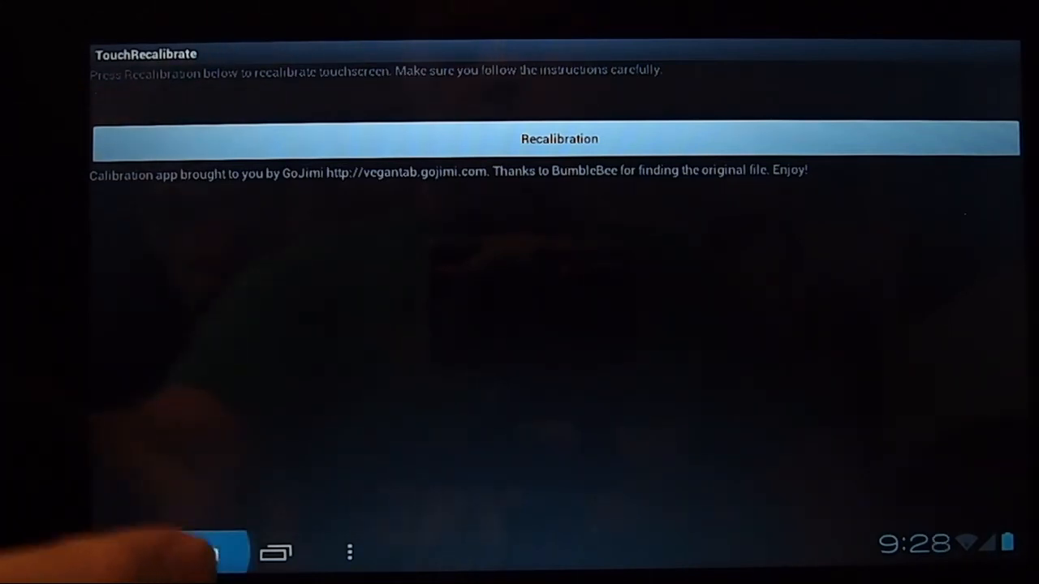
{"action": "left_click", "coordinate": [201, 552]}
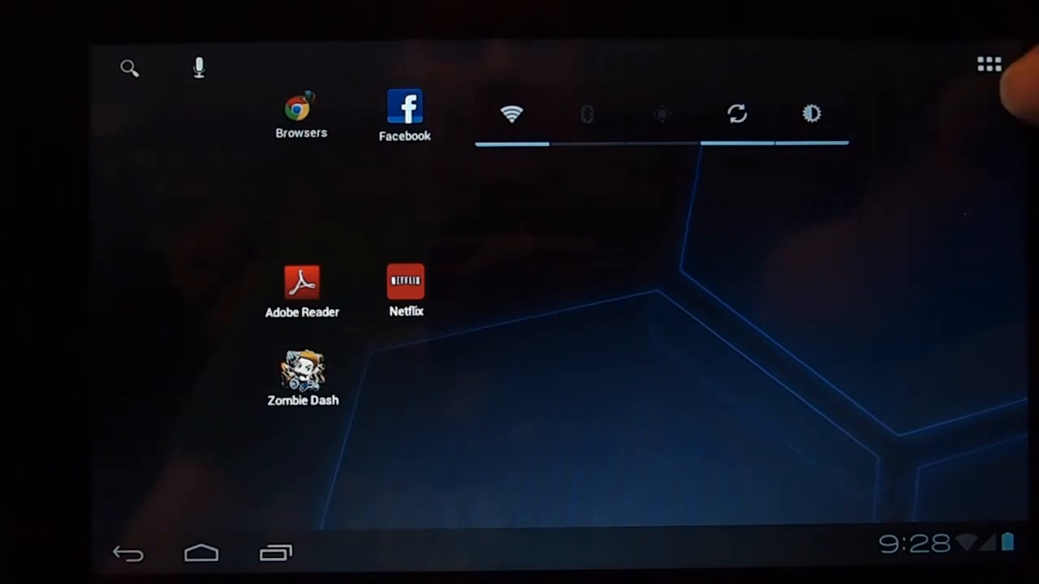
- Launch Camera from the all-apps list, showing the live front-facing preview
{"action": "left_click", "coordinate": [989, 65]}
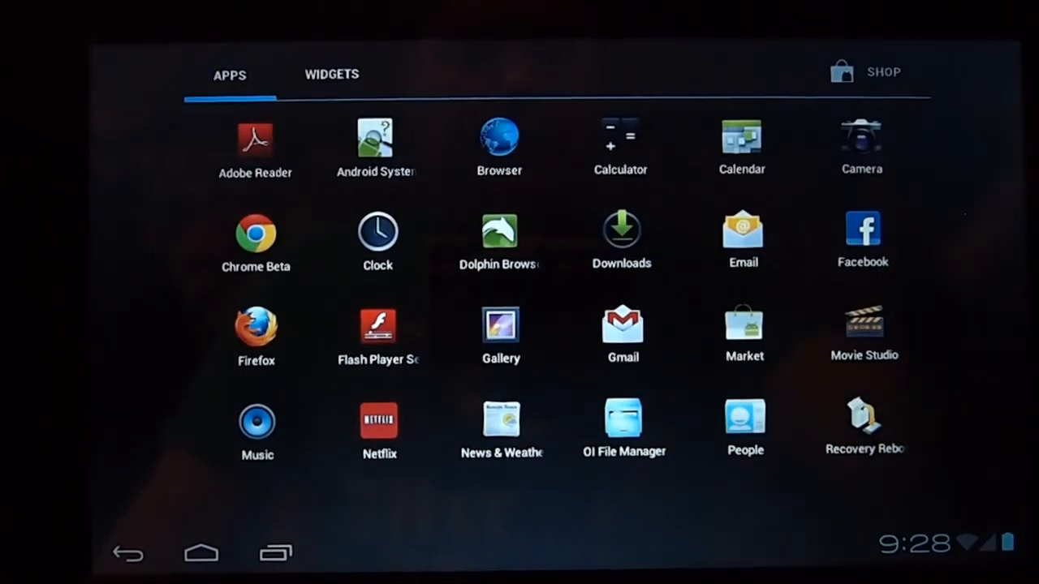
{"action": "left_click", "coordinate": [861, 143]}
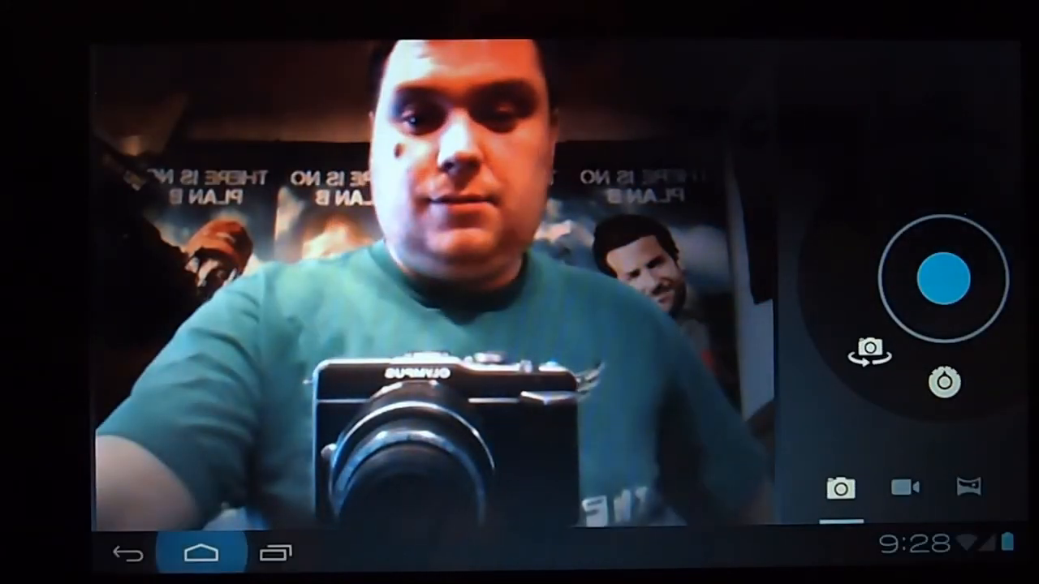